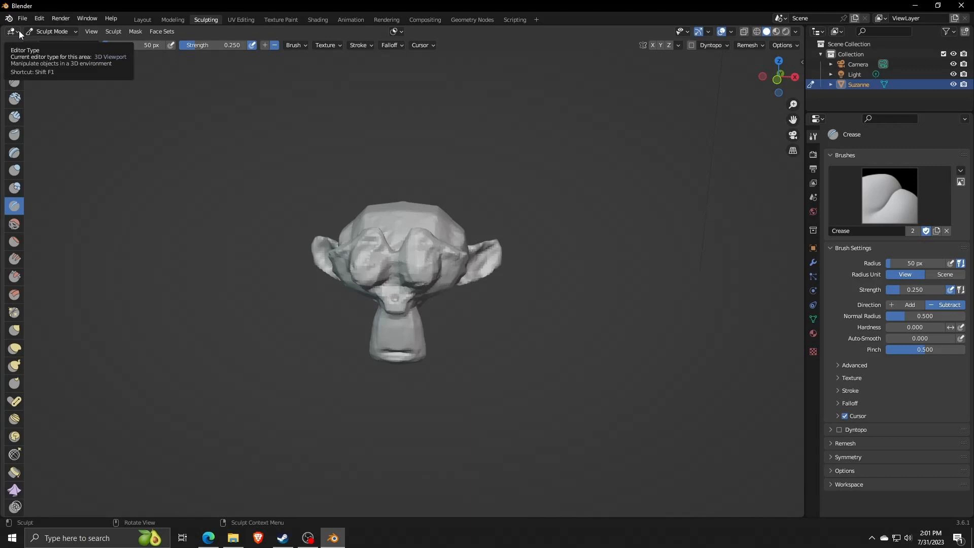
mouse_move(207, 165)
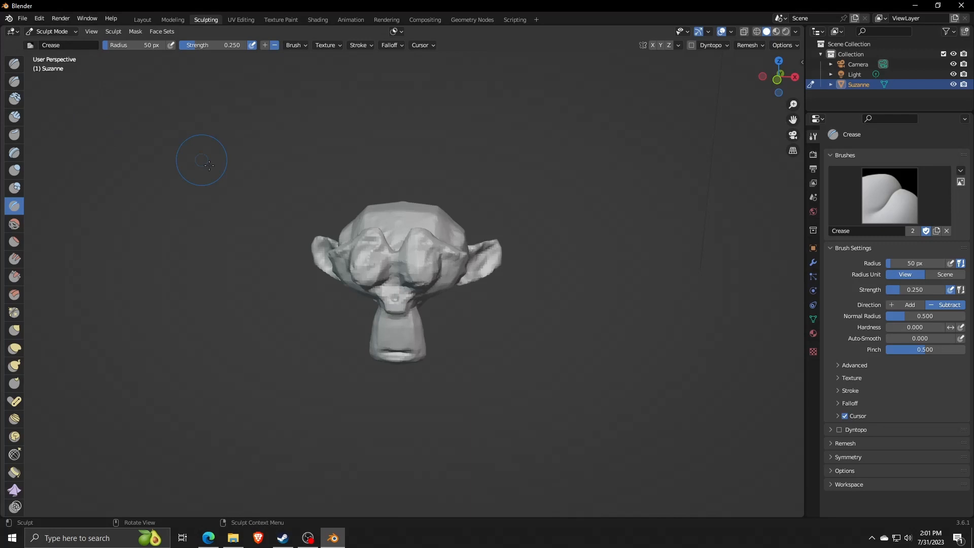
mouse_move(399, 249)
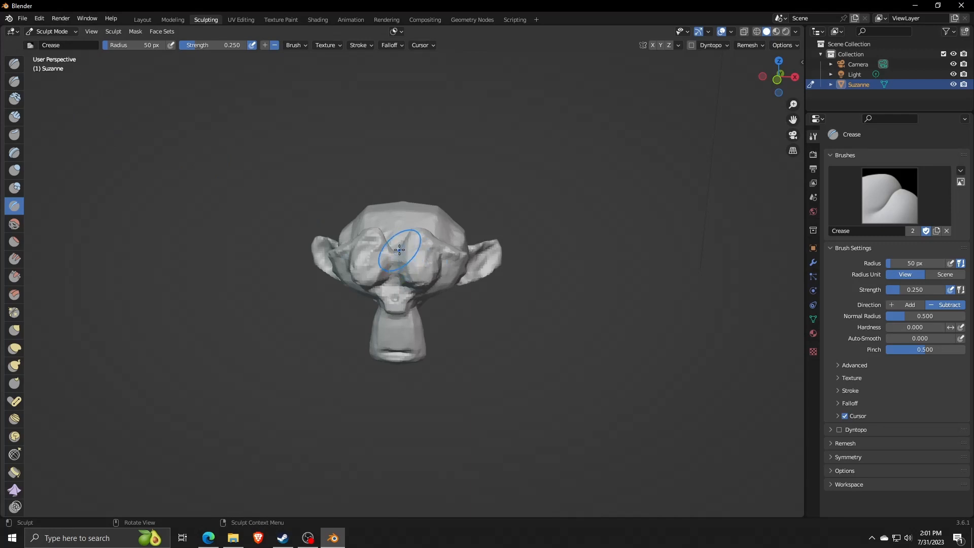
mouse_move(12, 32)
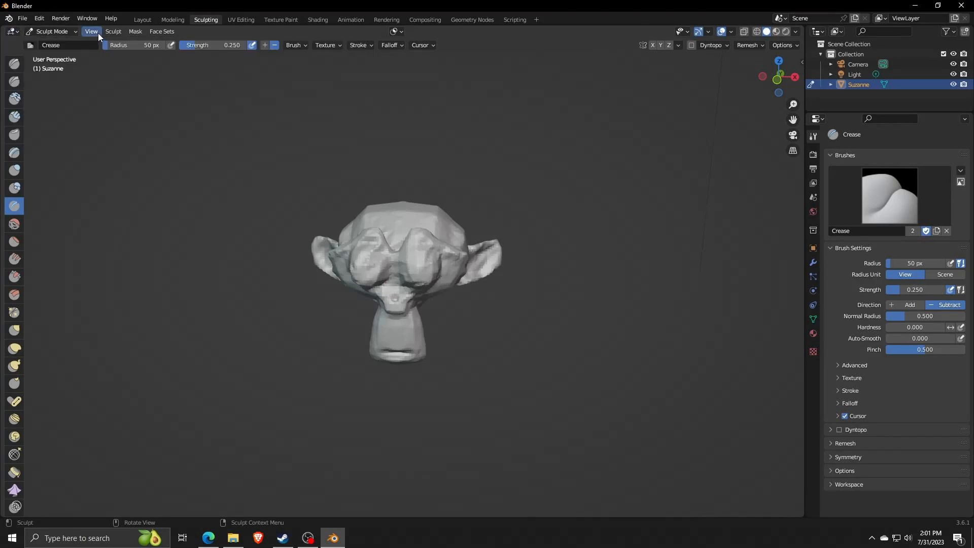
Switch Suzanne to Object Mode and back to Sculpt Mode, then select the Paint brush
click(53, 31)
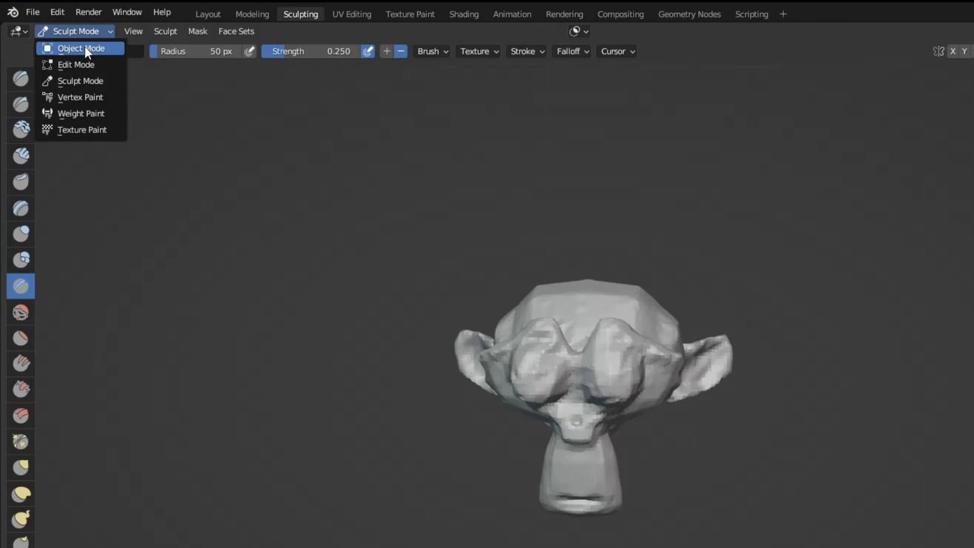
click(79, 48)
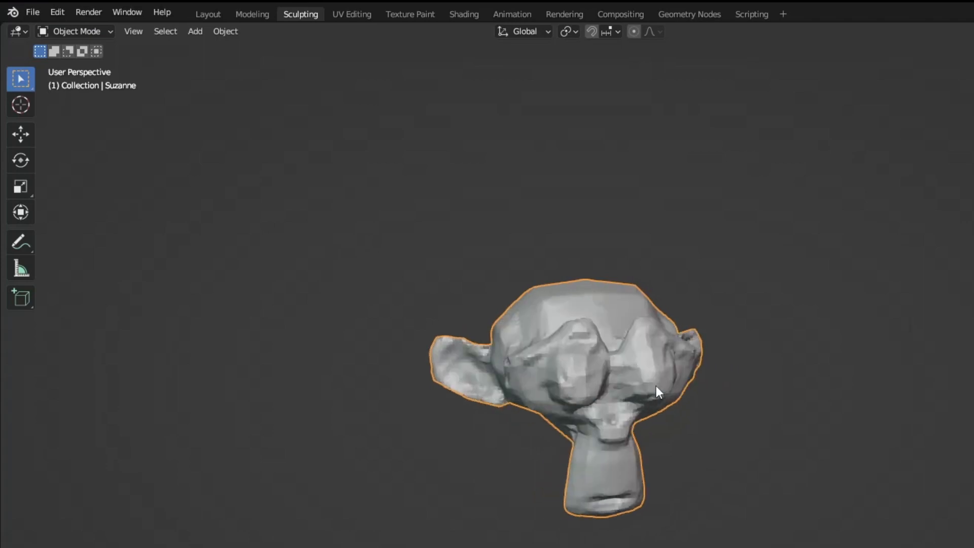
click(75, 31)
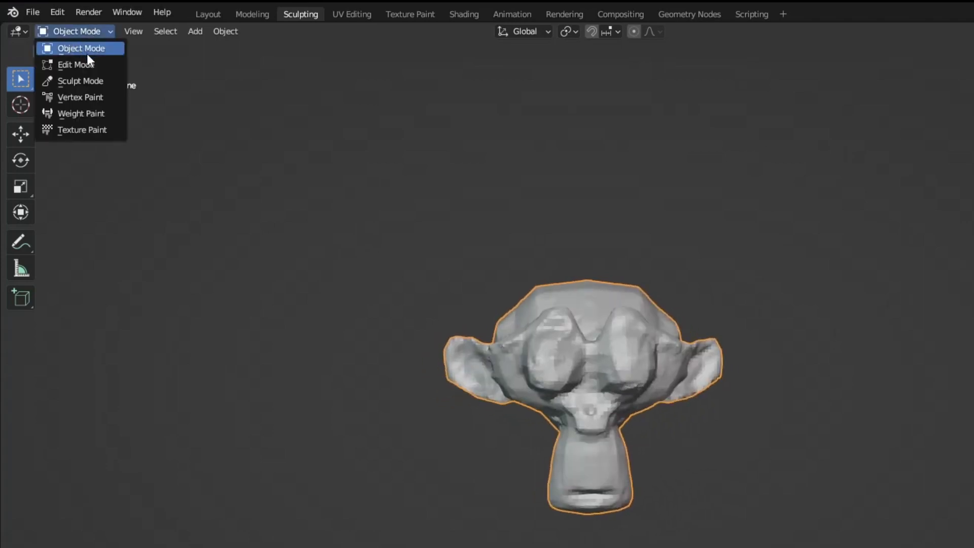
click(80, 81)
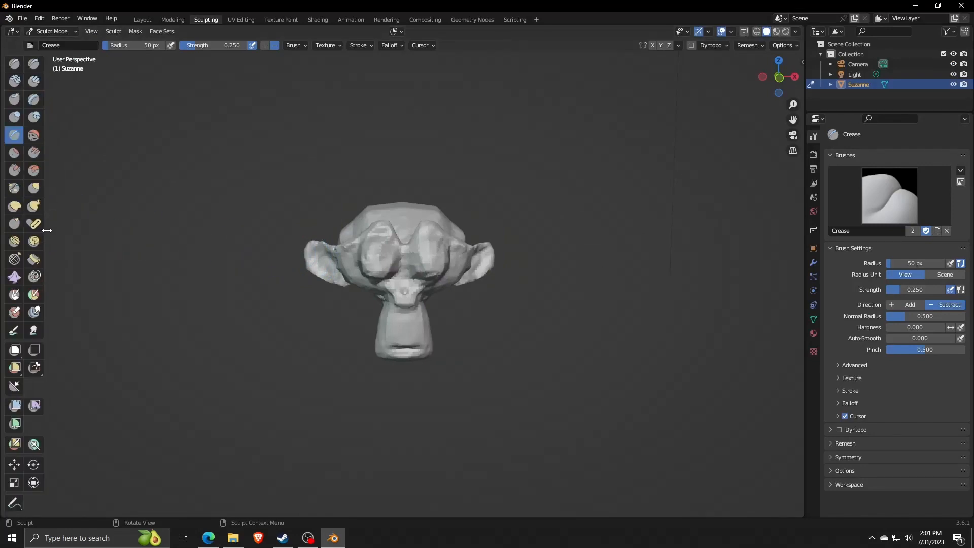
mouse_move(58, 364)
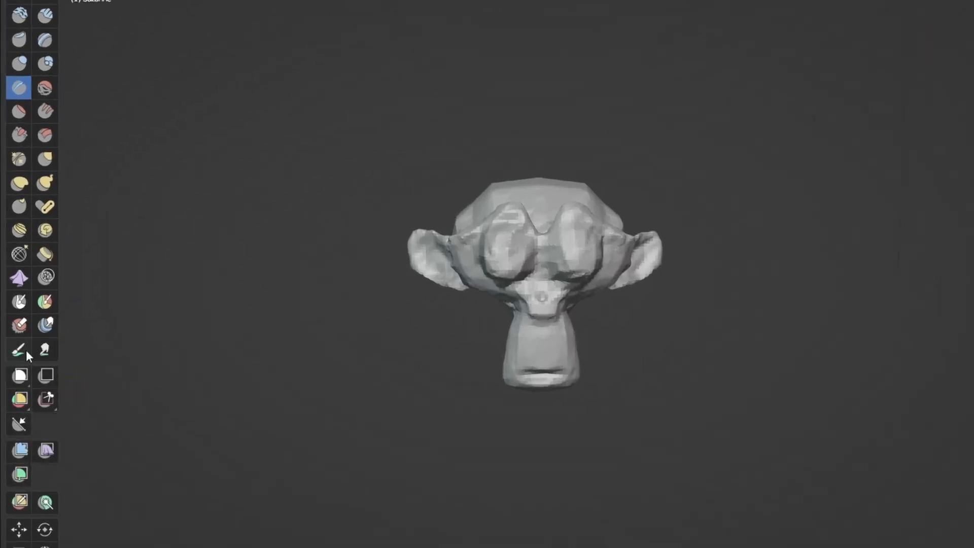
mouse_move(19, 349)
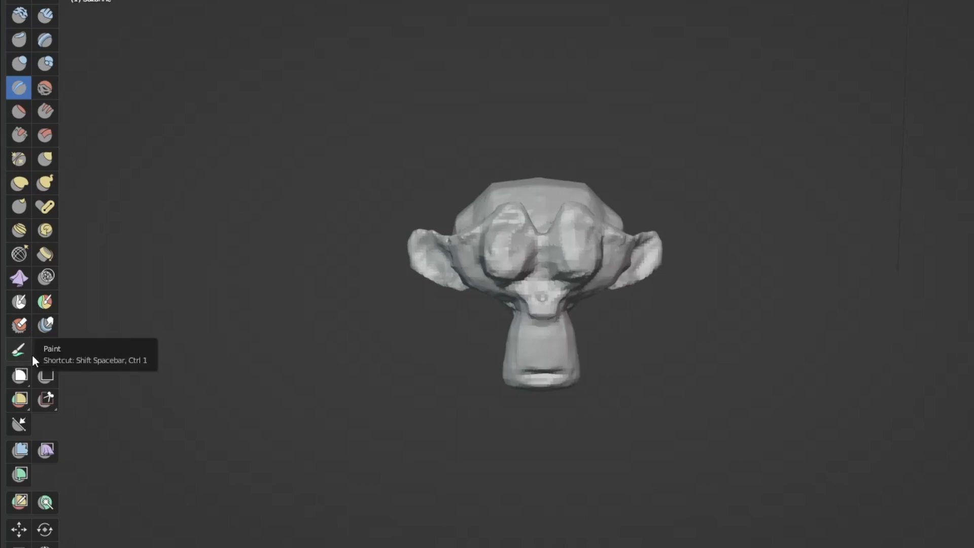
mouse_move(19, 353)
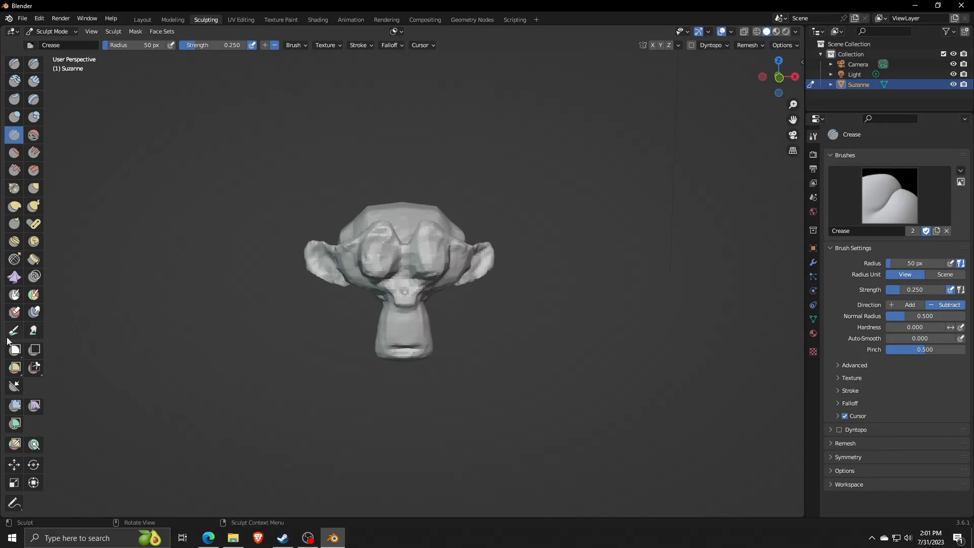
click(13, 330)
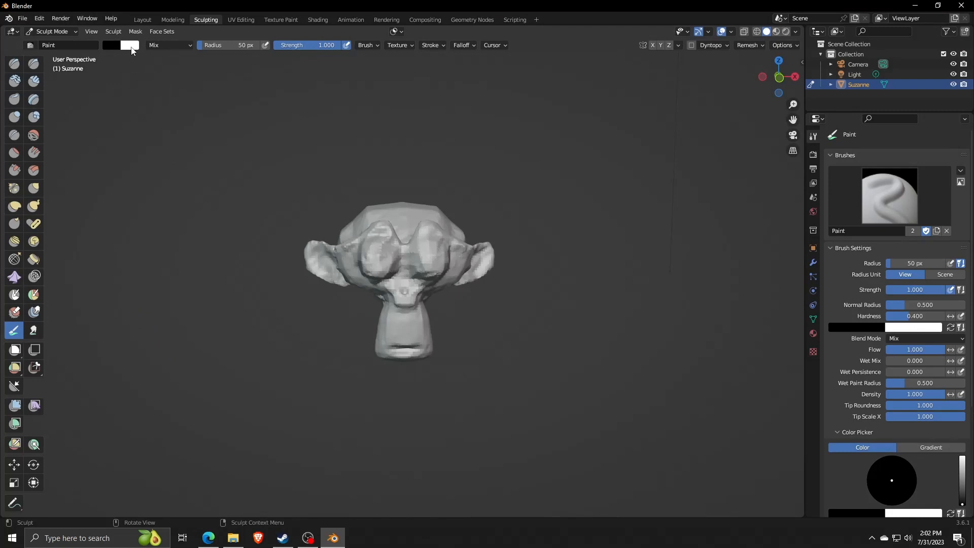
Set the brush colour to saturated yellow-orange (hue 0.125, saturation 0.999, value 1.000)
click(120, 45)
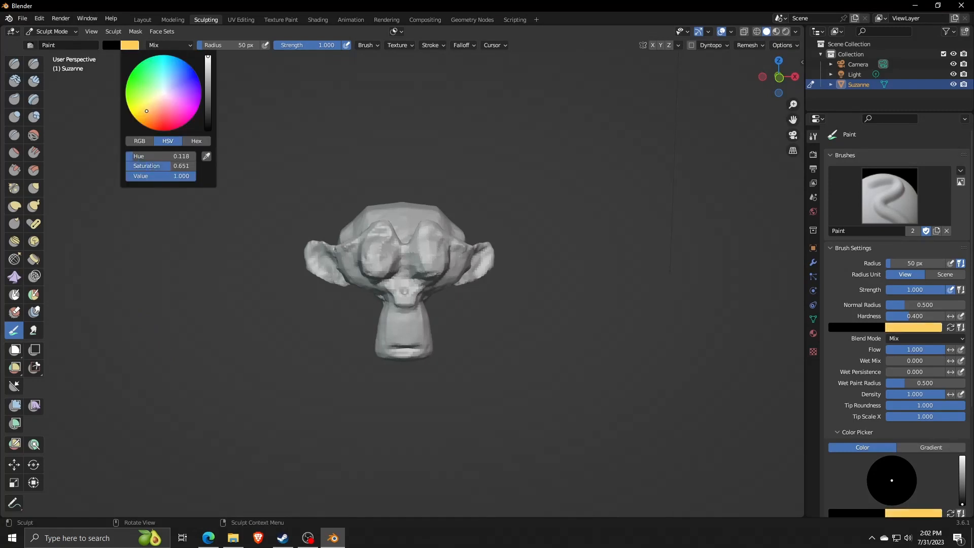
drag(146, 111, 138, 118)
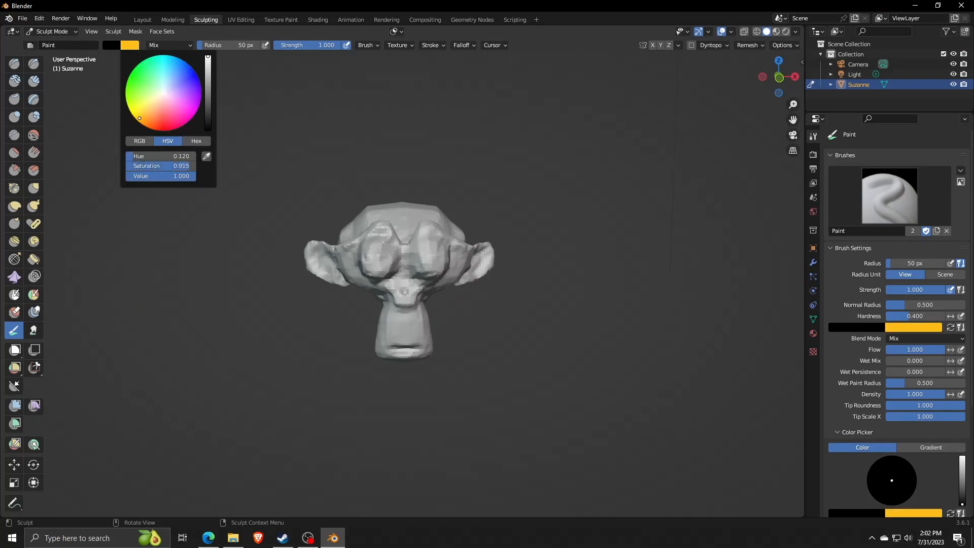
click(404, 218)
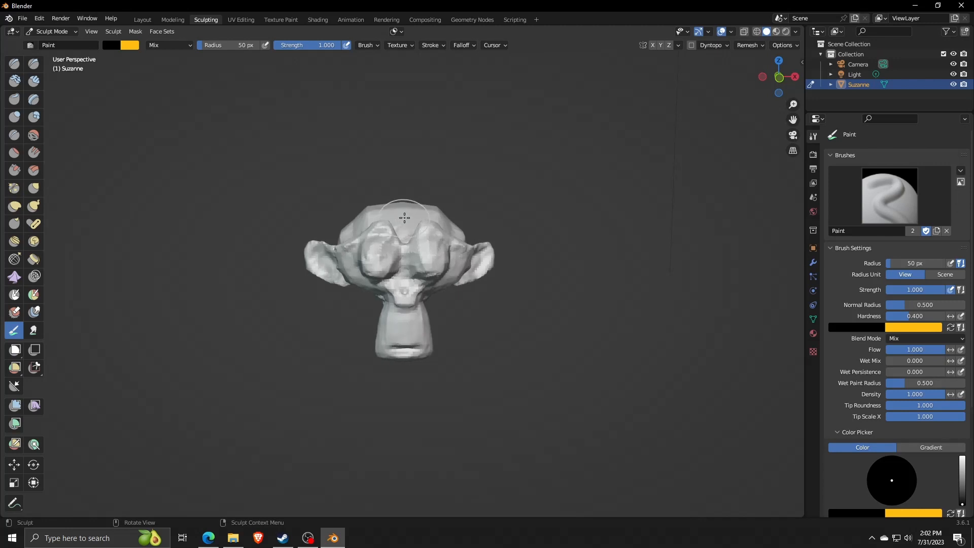
mouse_move(372, 221)
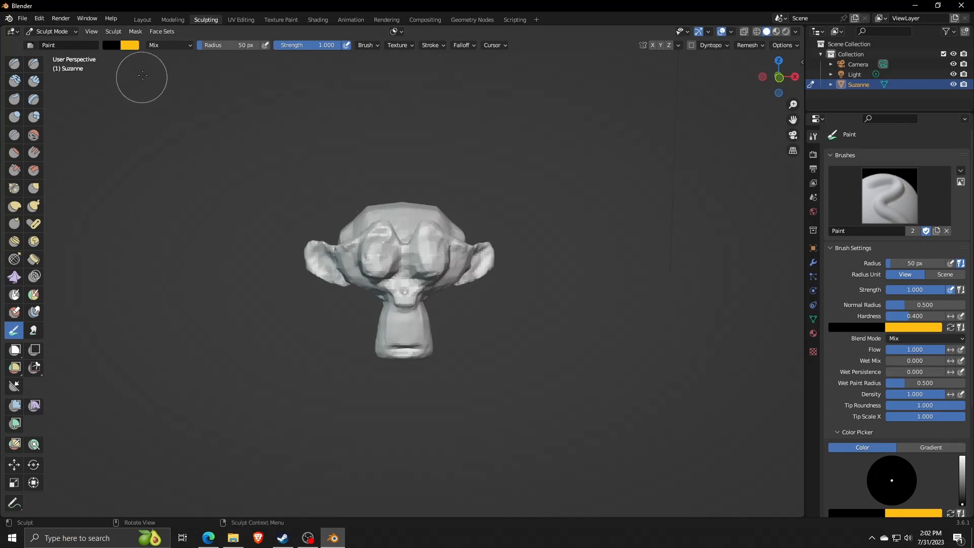
click(128, 45)
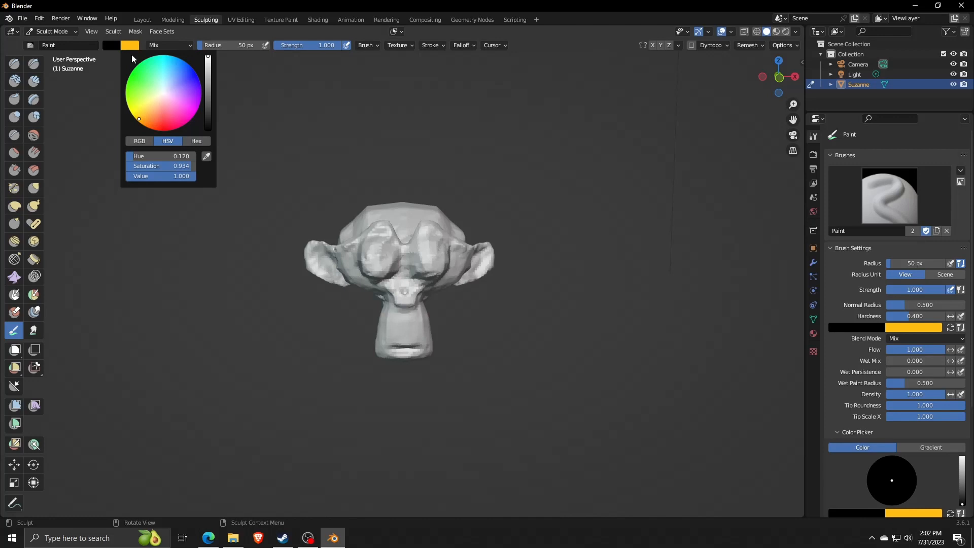
click(136, 122)
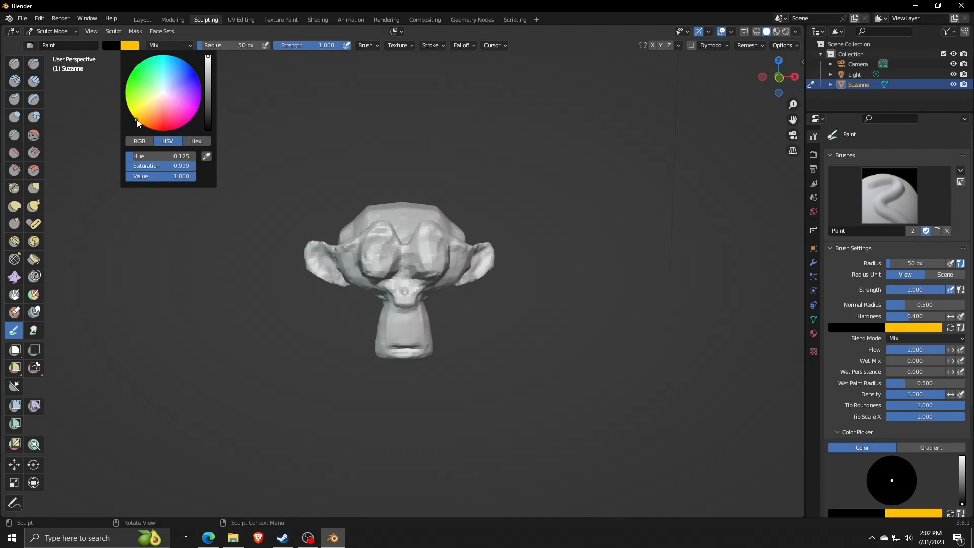
mouse_move(105, 62)
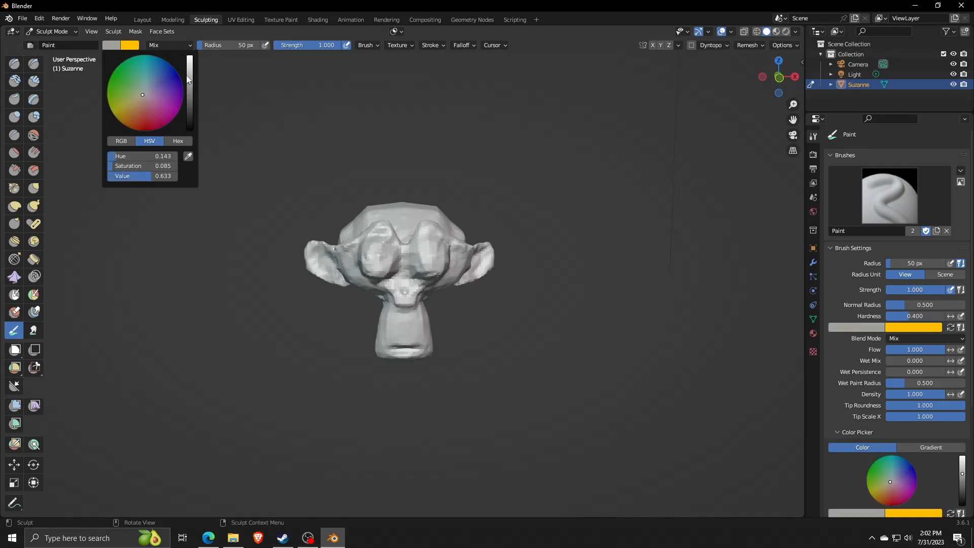
Pick a bright yellow brush colour with hue 0.157 and saturation 0.991
click(117, 110)
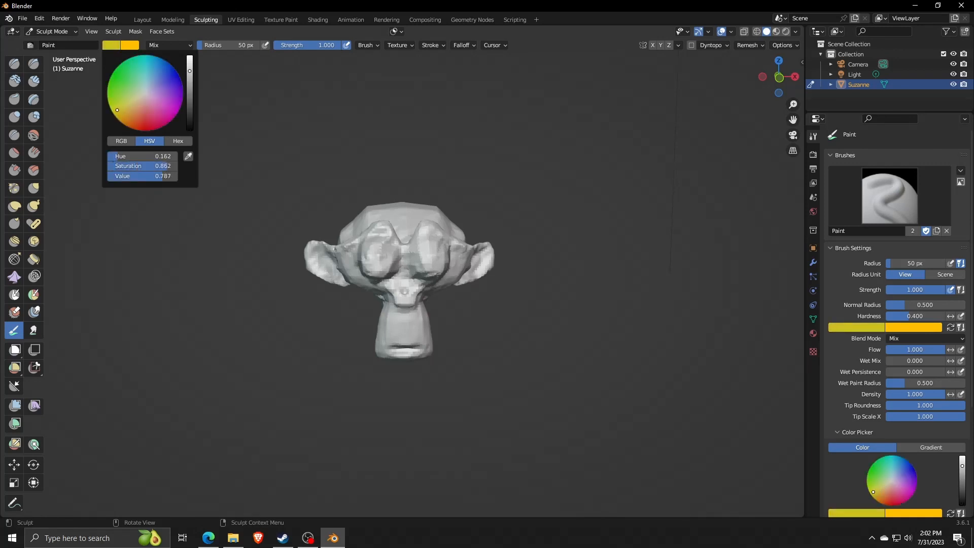
click(115, 112)
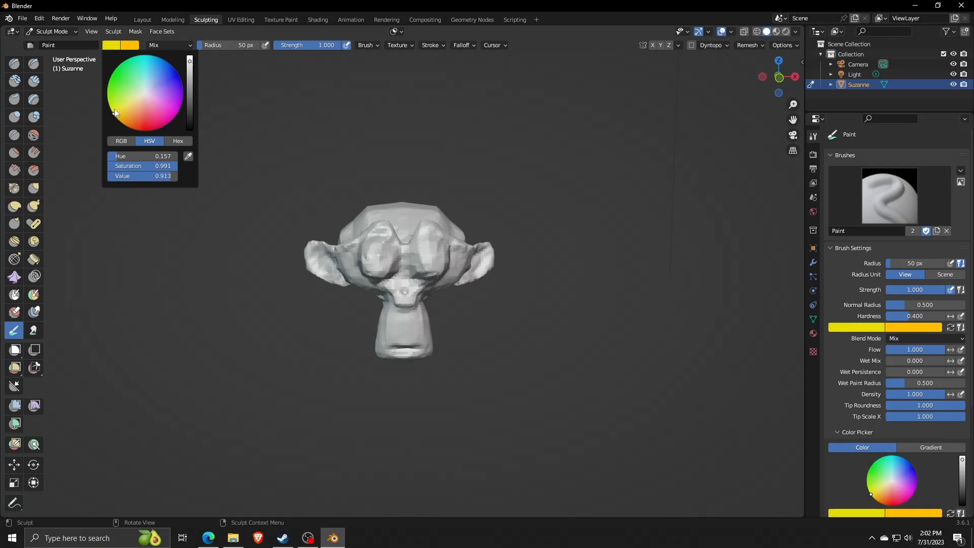
click(116, 119)
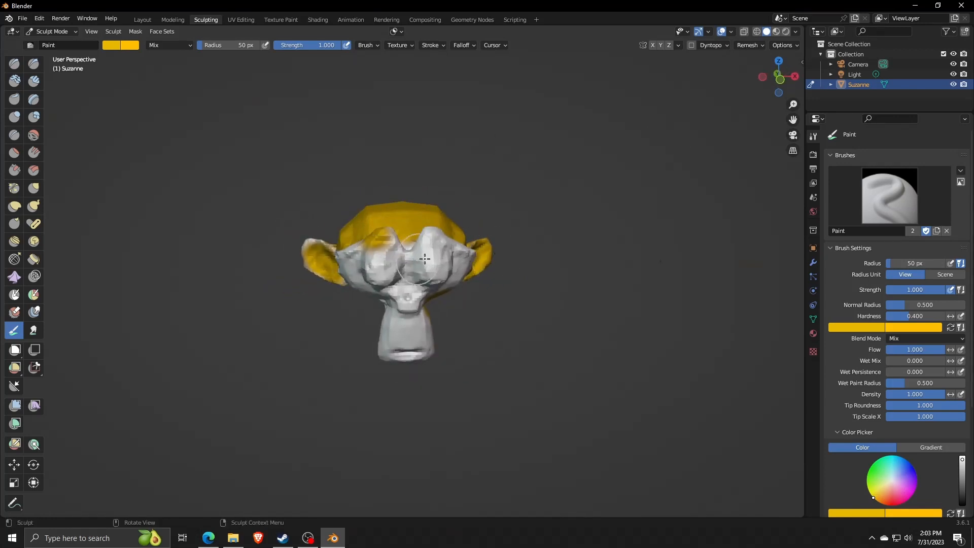
Reopen the brush colour picker twice to swap the yellow for a new paint colour
click(121, 45)
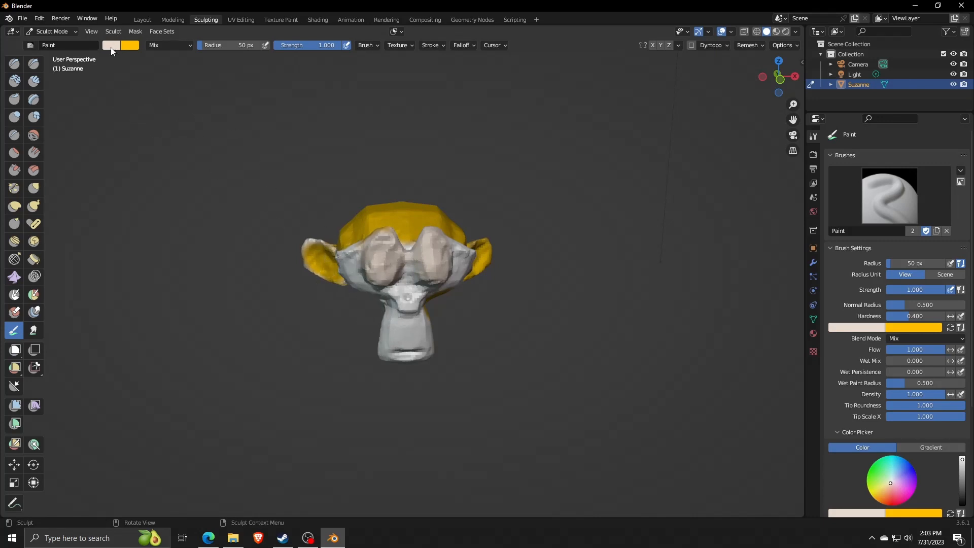
click(111, 45)
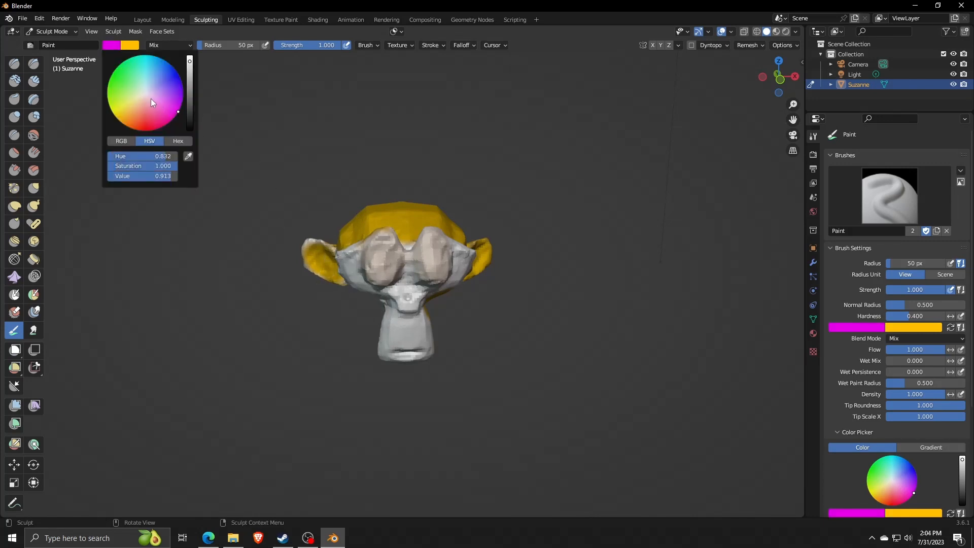